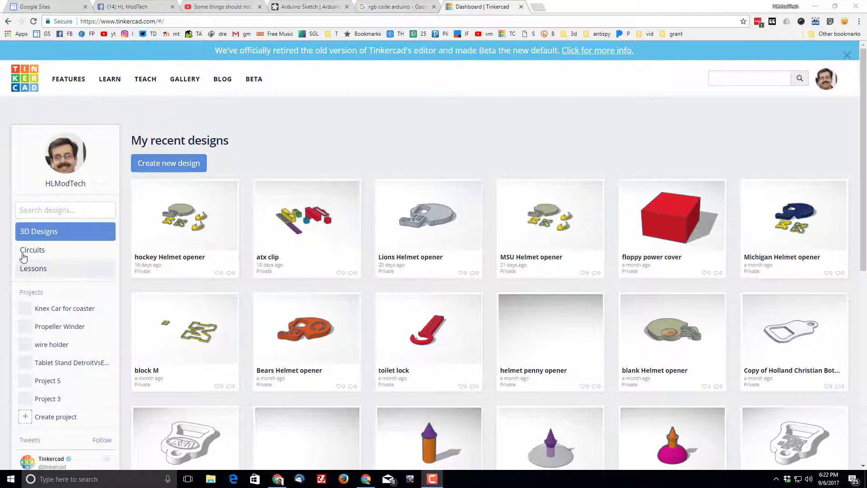
Create a new empty circuit from the dashboard's Circuits section
click(32, 250)
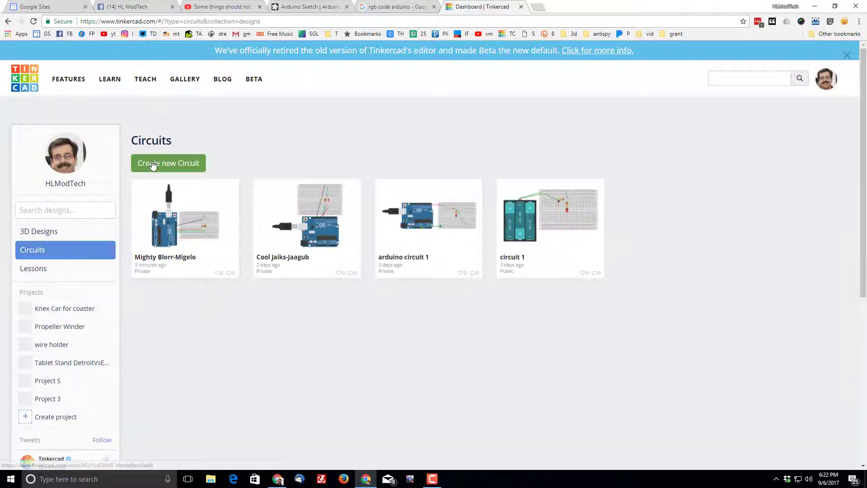
click(168, 163)
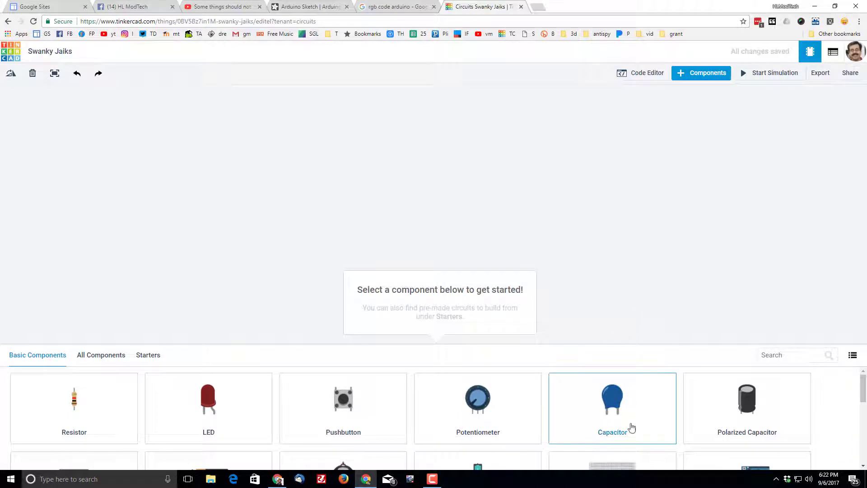
mouse_move(536, 208)
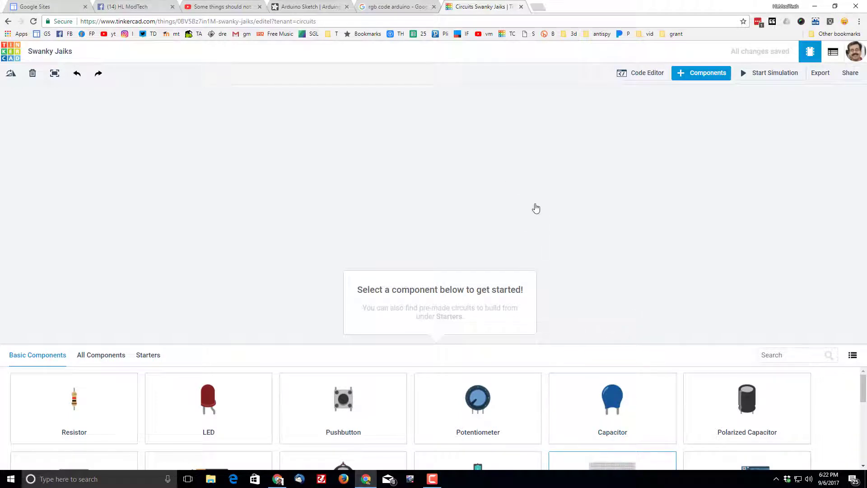
Place a small breadboard and an Arduino Uno R3, rotating the Arduino to face the breadboard
click(612, 398)
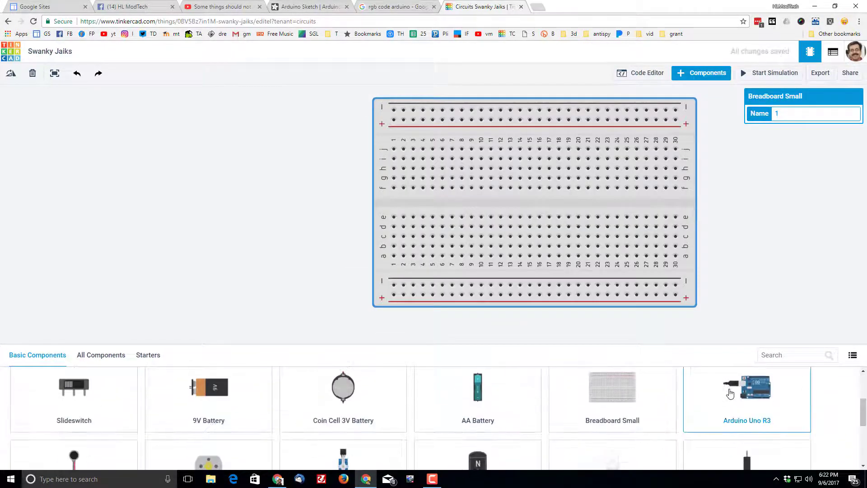
click(747, 387)
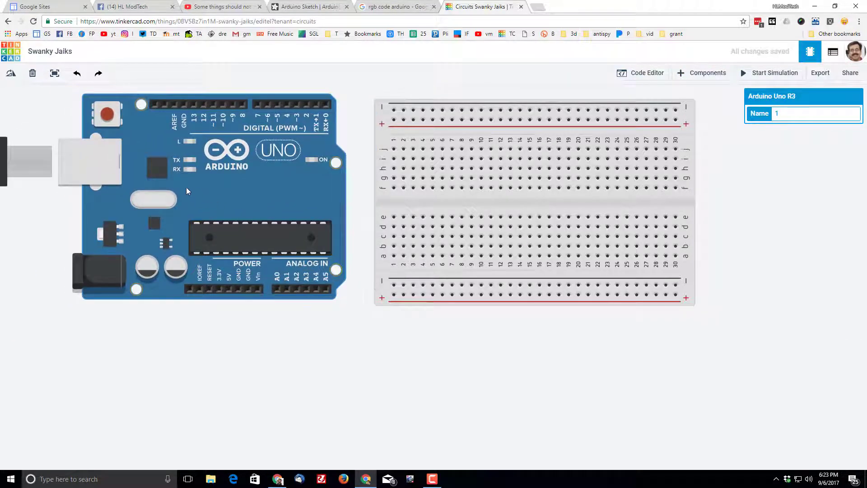
click(707, 73)
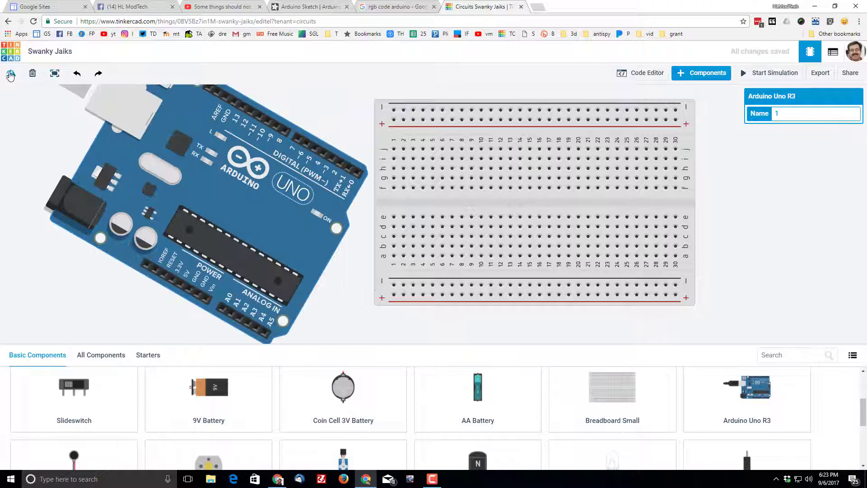
click(10, 74)
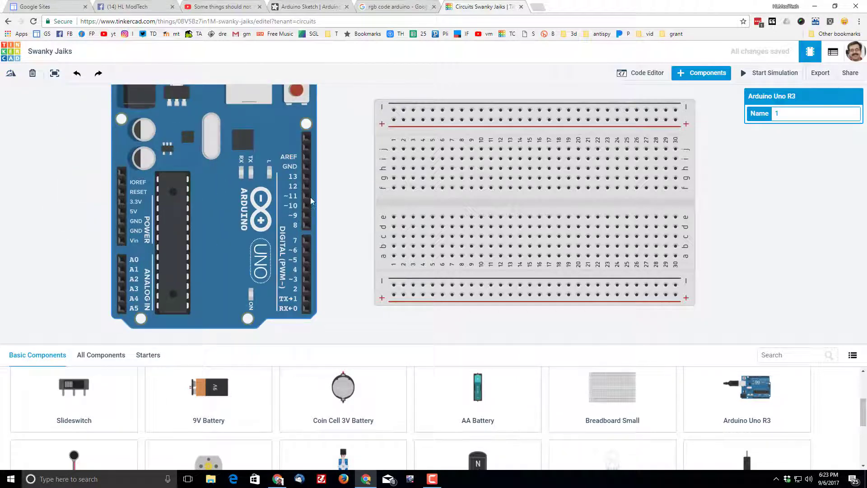
click(707, 72)
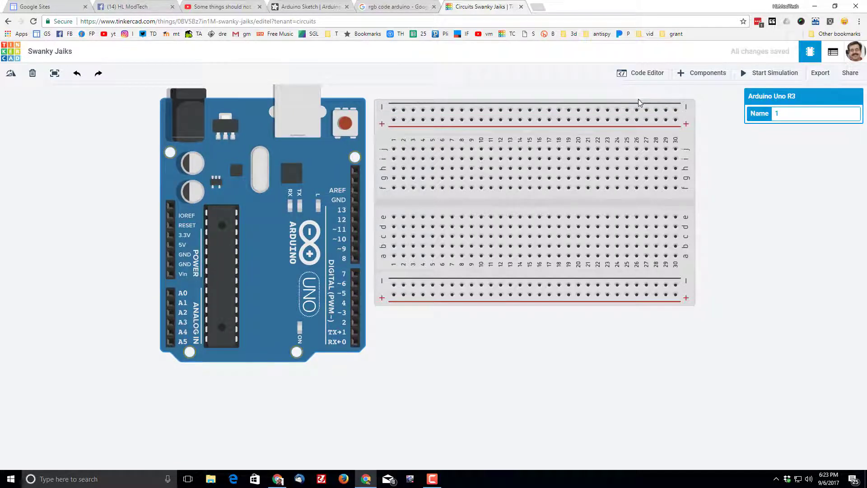
click(707, 72)
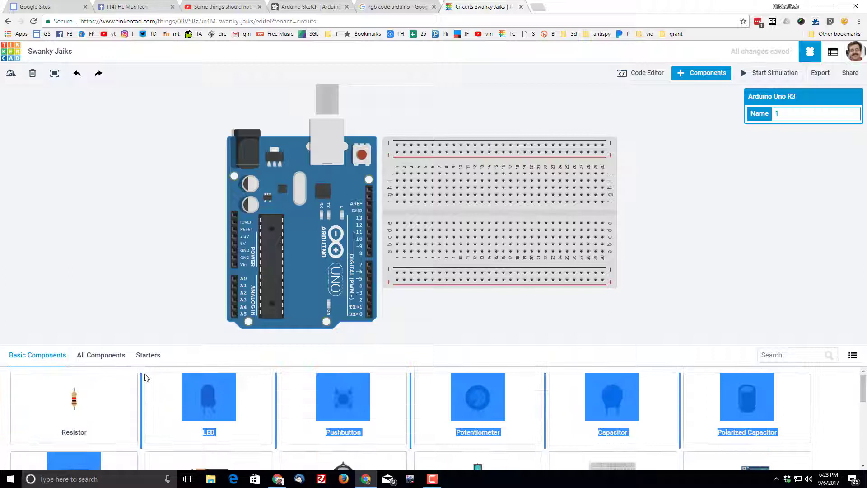
Drop an RGB LED onto the upper half of the breadboard
scroll(down, 3)
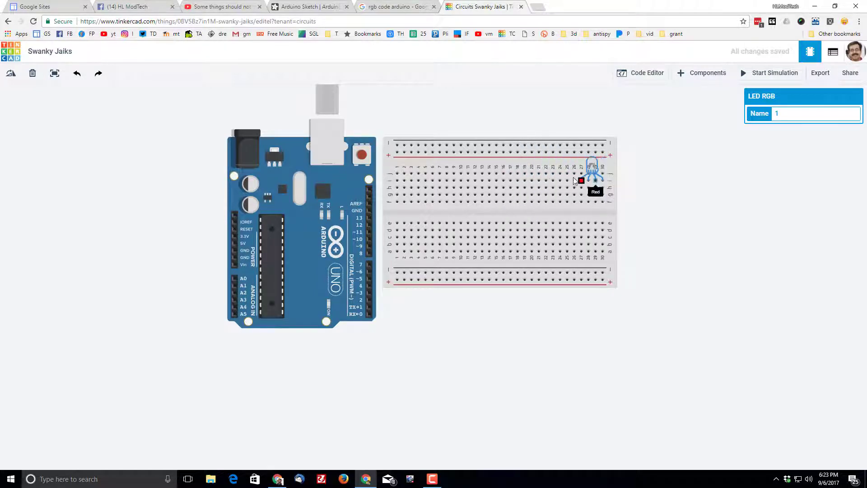
click(707, 73)
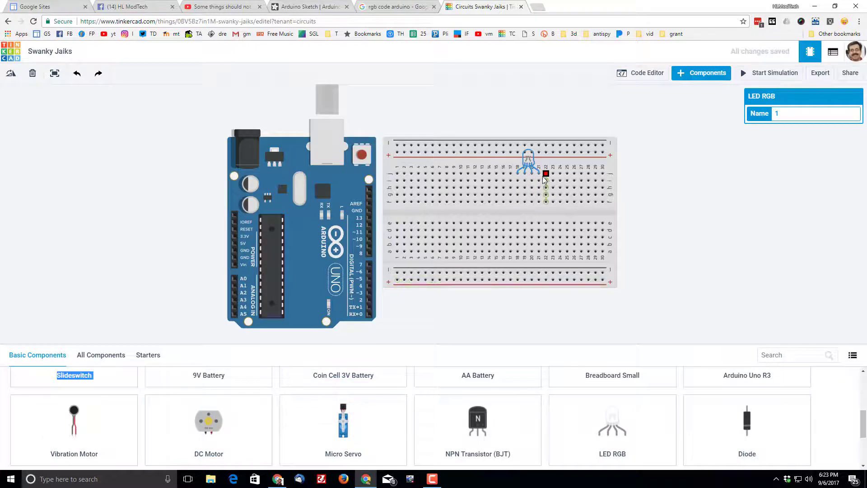
mouse_move(524, 173)
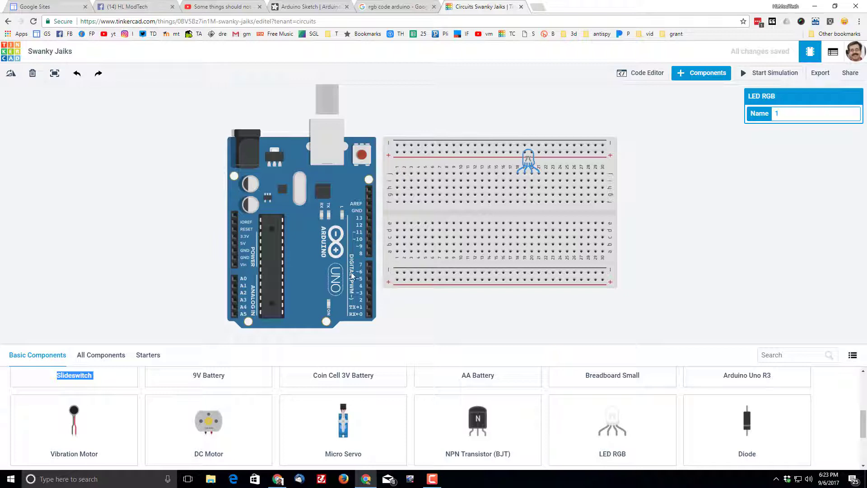
mouse_move(525, 189)
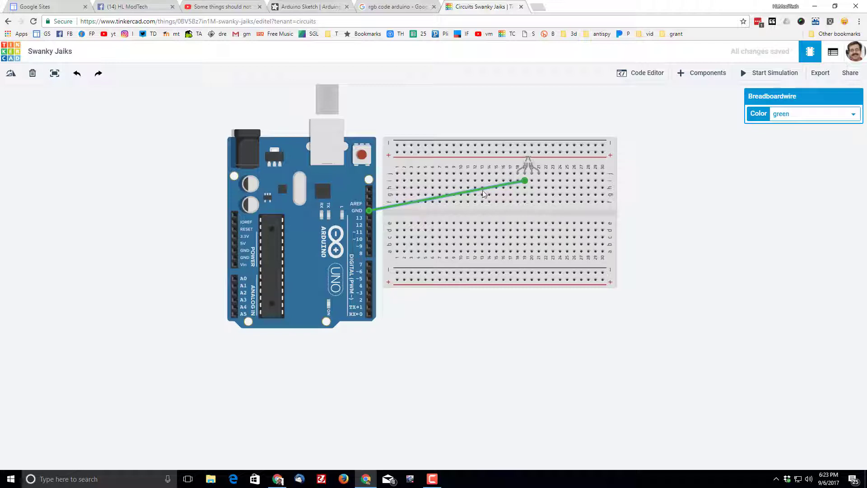
Recolour the wire from the LED to the Arduino's GND pin black
click(813, 113)
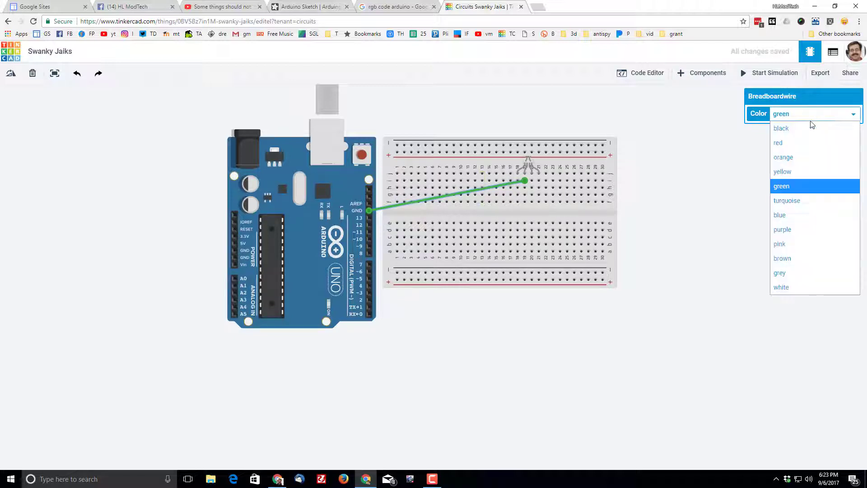
click(781, 128)
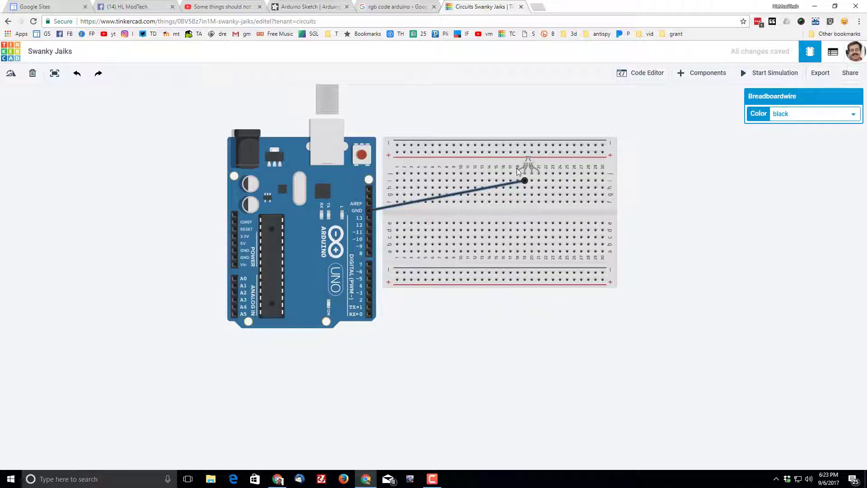
mouse_move(574, 107)
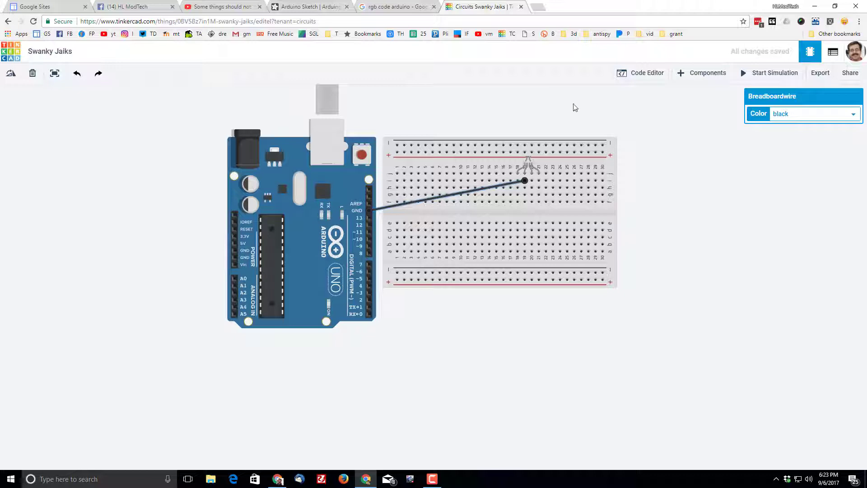
mouse_move(707, 73)
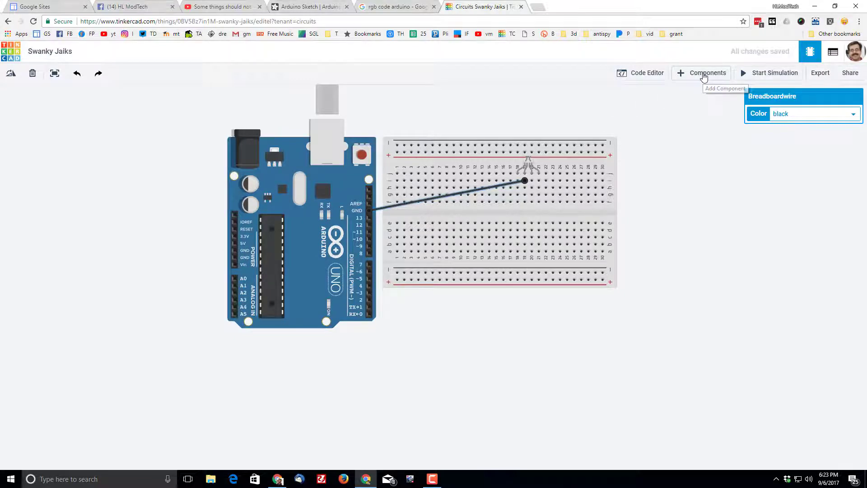
Add two 220 Ω resistors across the breadboard gap and view the Arduino sketch code
click(707, 73)
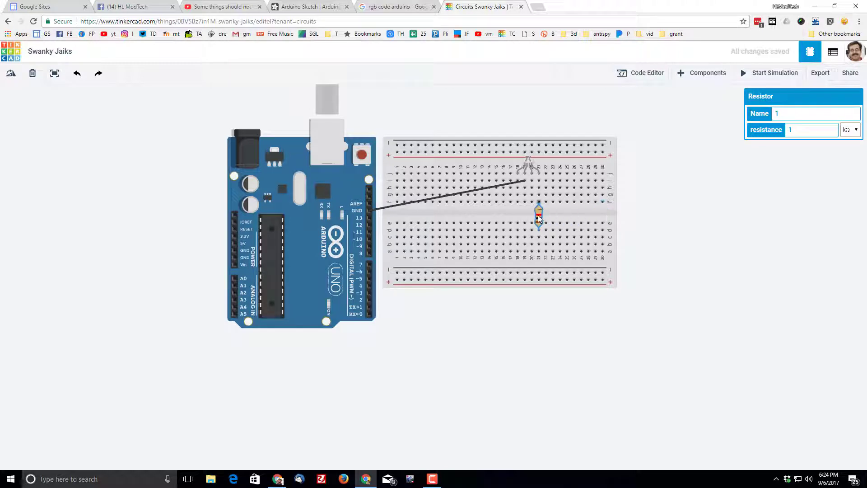
click(707, 72)
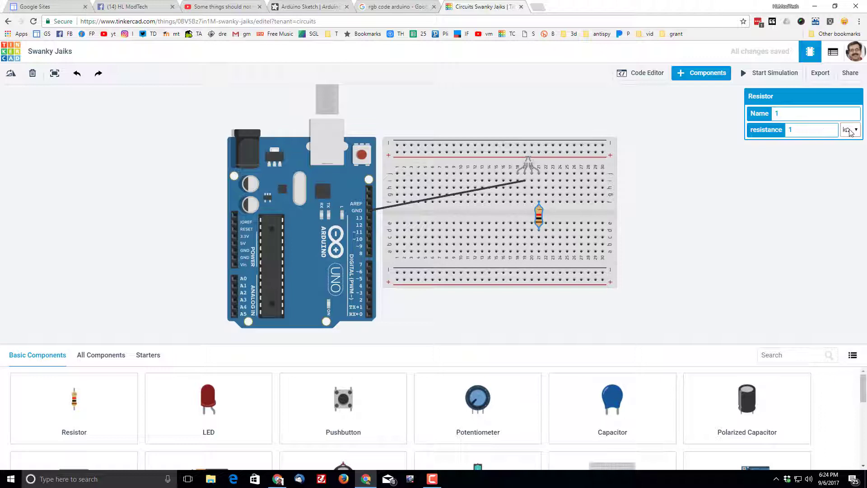
click(844, 130)
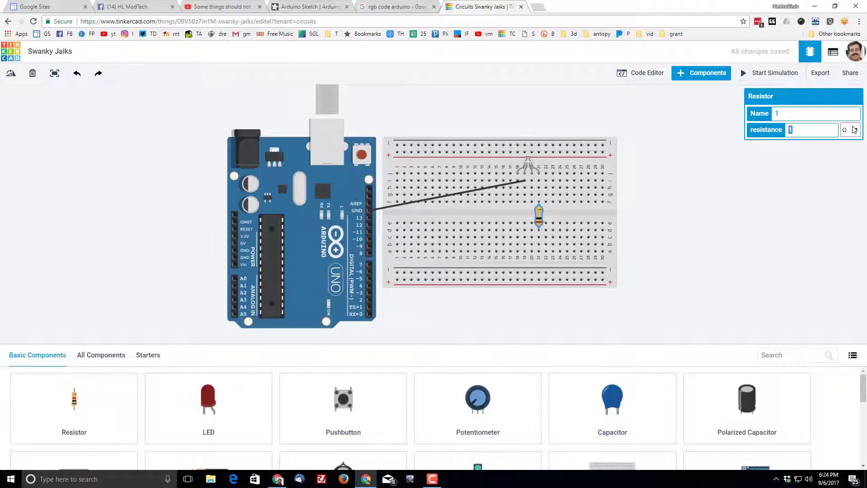
text(200)
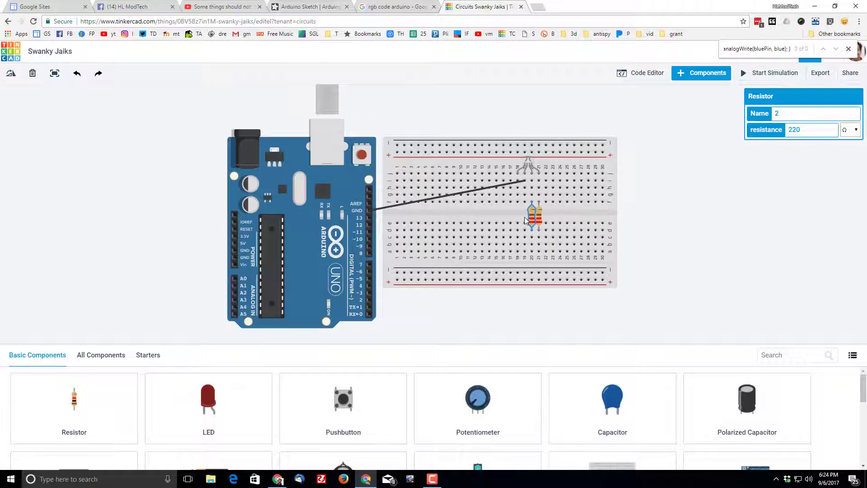
click(518, 216)
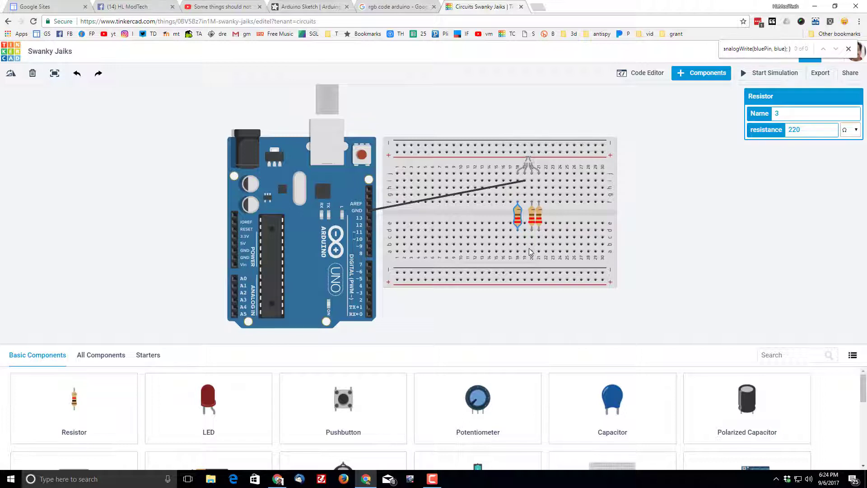
mouse_move(232, 219)
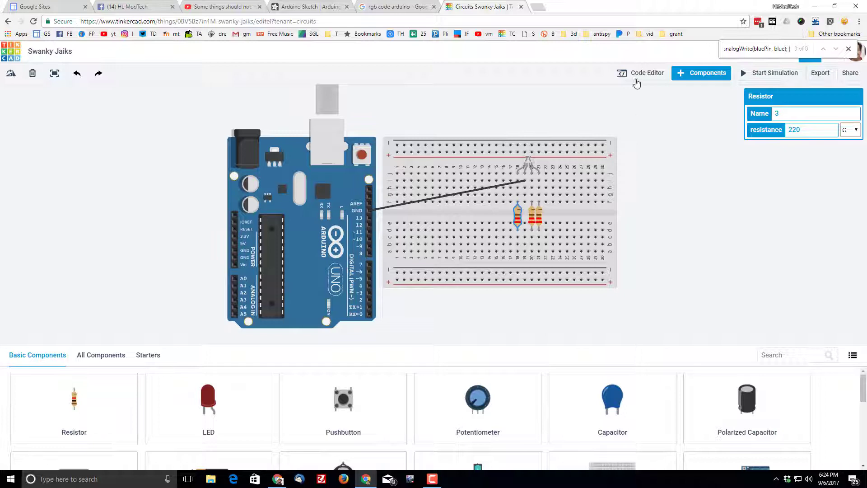
click(640, 72)
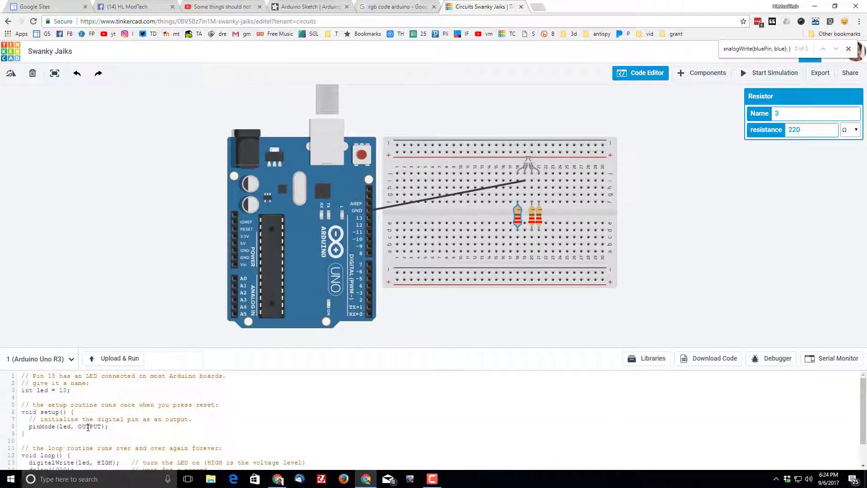
click(397, 6)
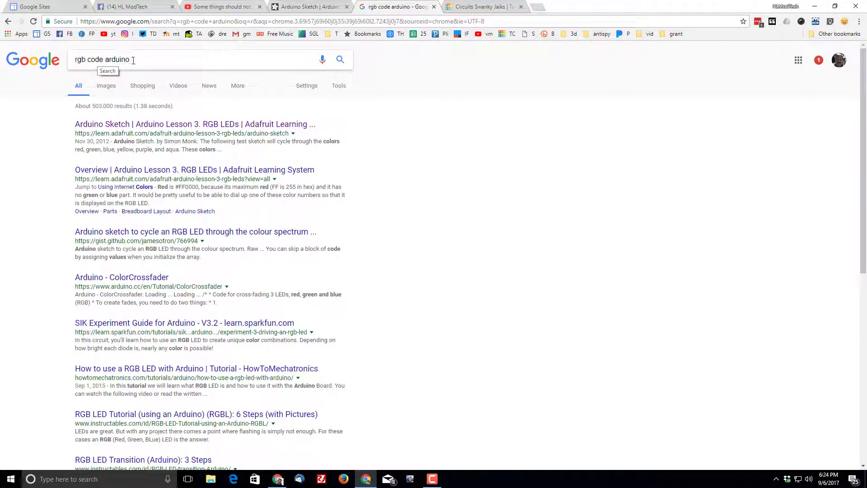
mouse_move(187, 124)
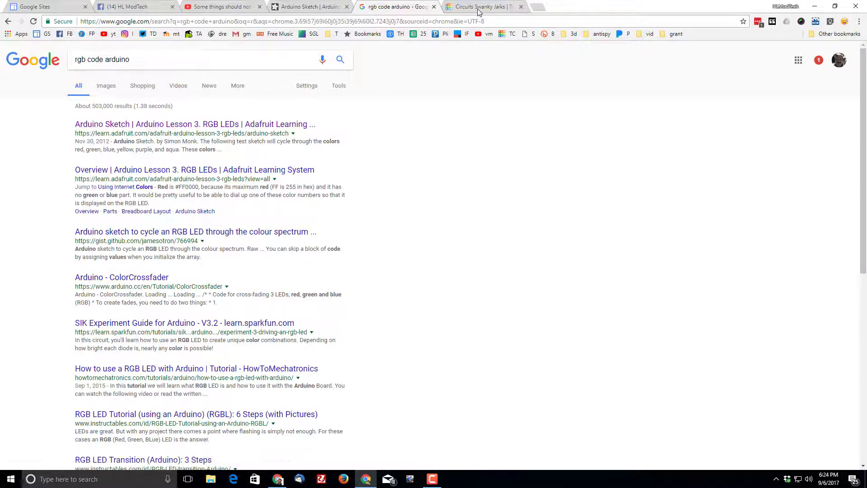
Open Adafruit's Arduino Lesson 3 RGB LED sketch page from the Google results
click(195, 124)
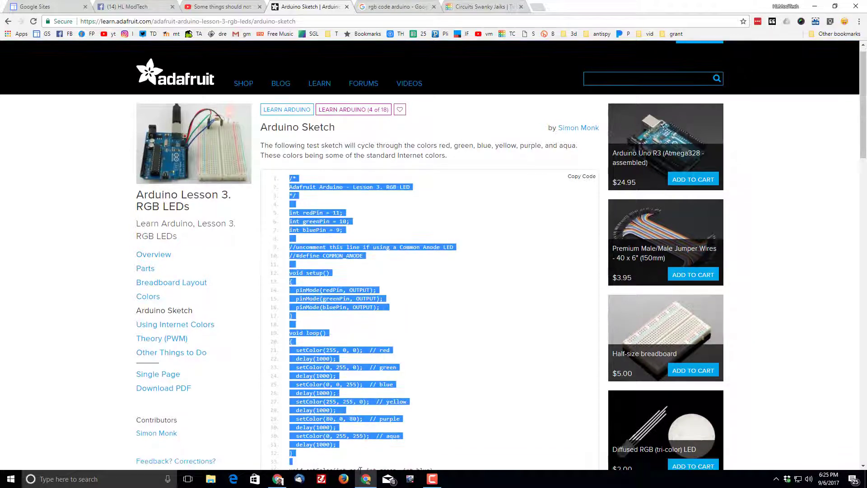
Copy the full RGB LED sketch code from the Adafruit page
scroll(down, 3)
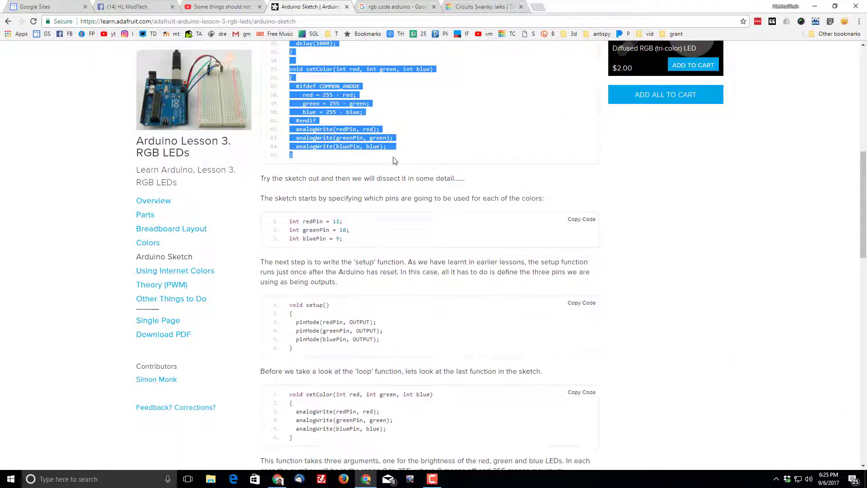
right_click(395, 161)
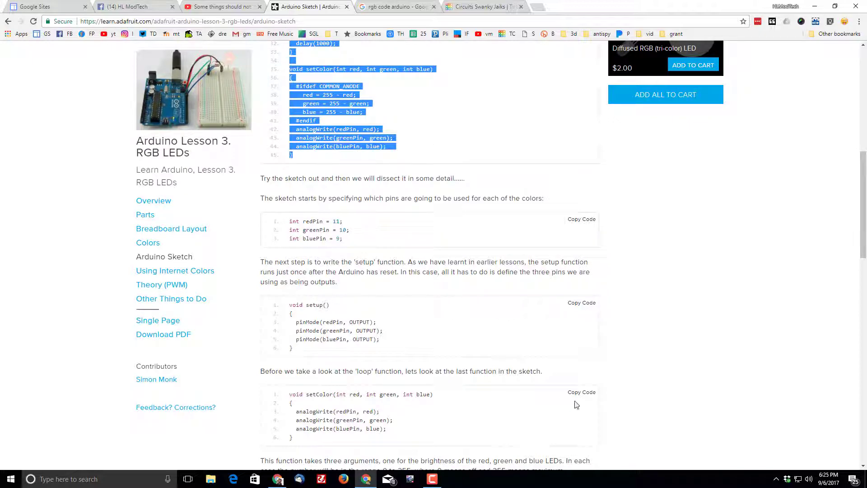
scroll(down, 3)
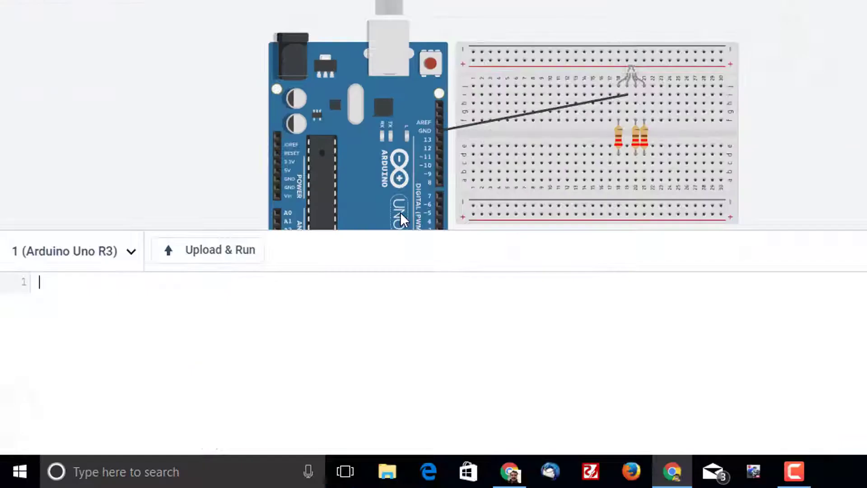
Paste the Adafruit sketch into the Tinkercad code editor and review pins 11, 10, 9
right_click(39, 282)
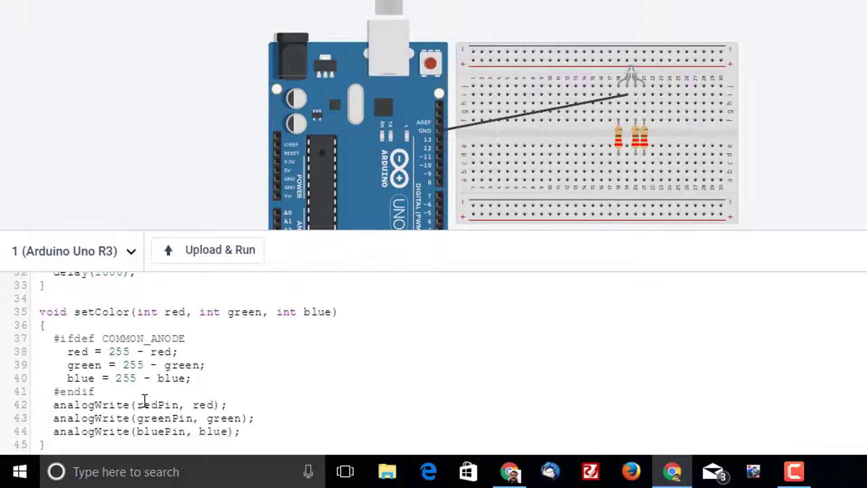
scroll(up, 3)
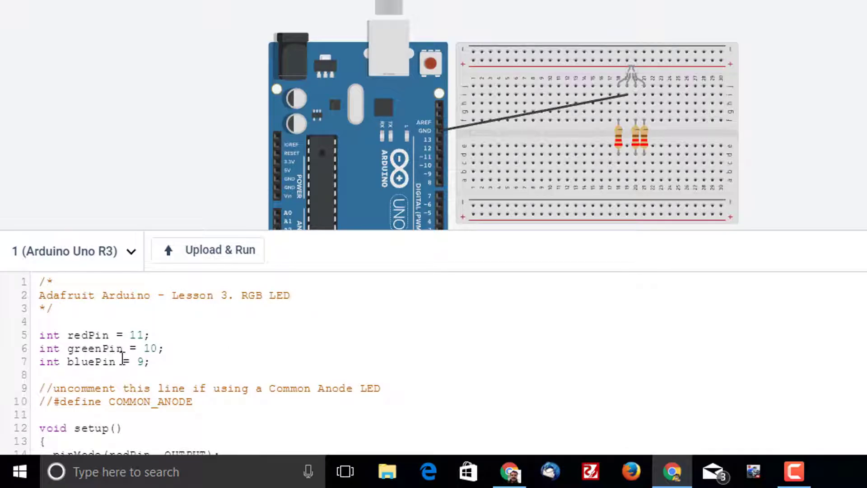
mouse_move(373, 223)
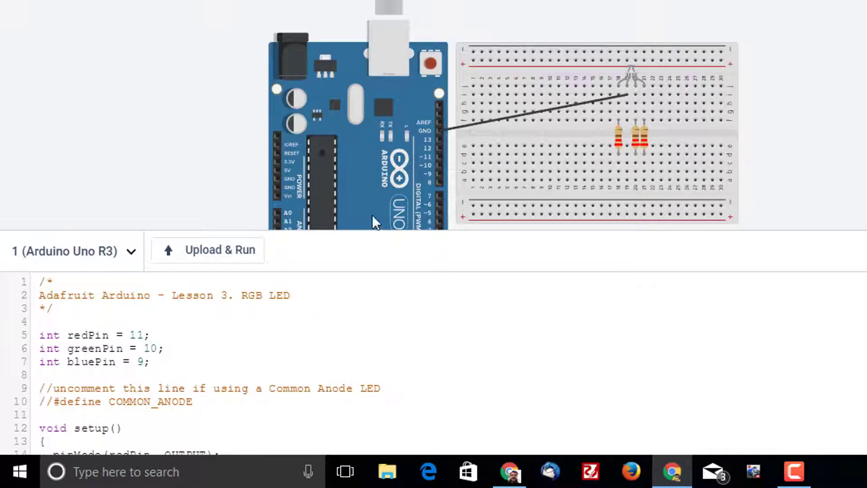
mouse_move(619, 91)
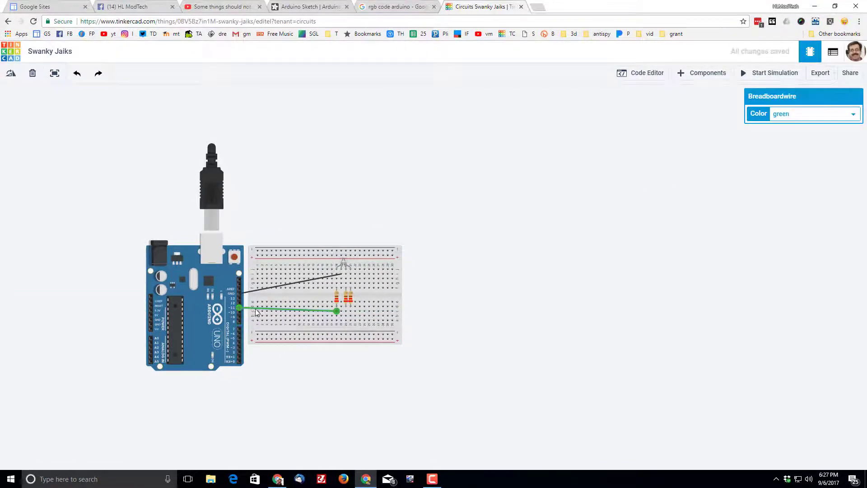
Colour the pin 11 wire red, check pin numbers in the code, and wire pin 9
click(813, 113)
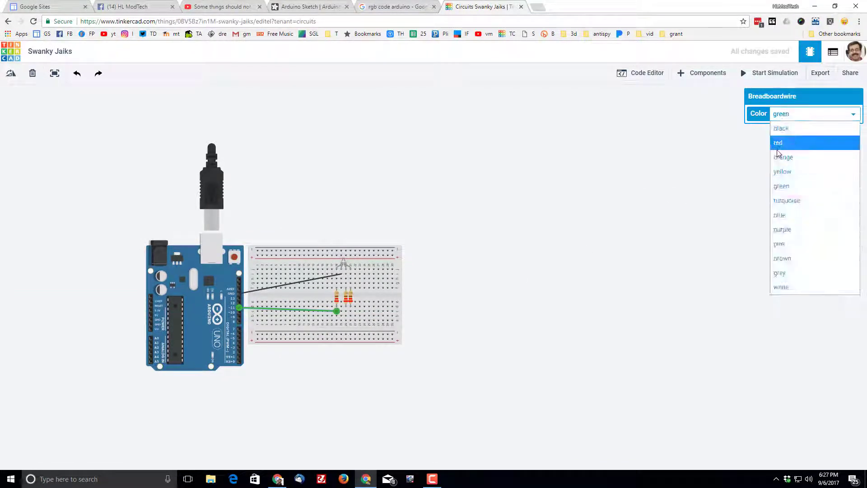
click(778, 143)
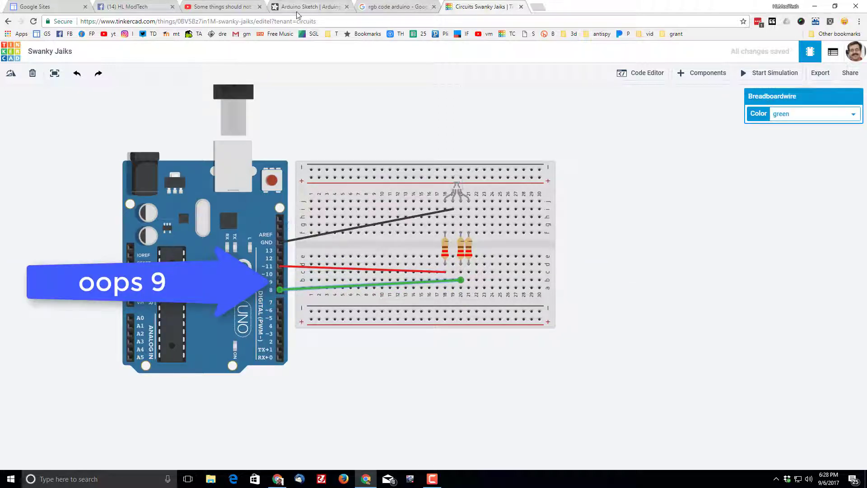
click(640, 73)
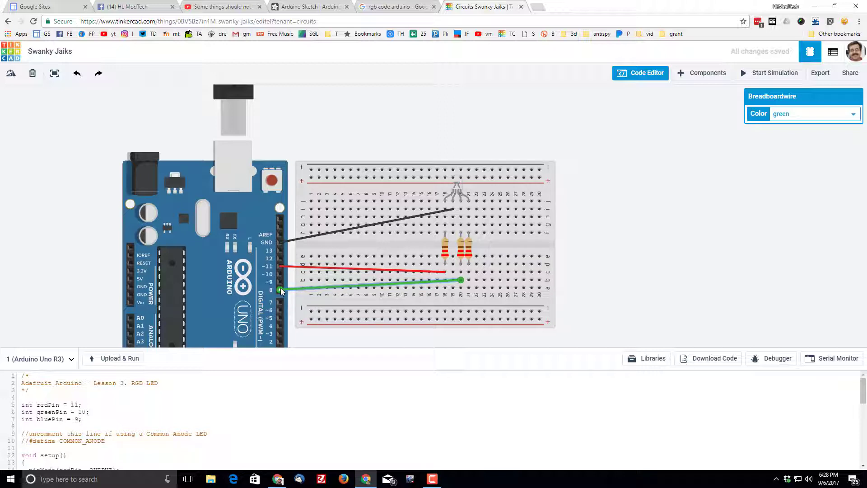
click(640, 72)
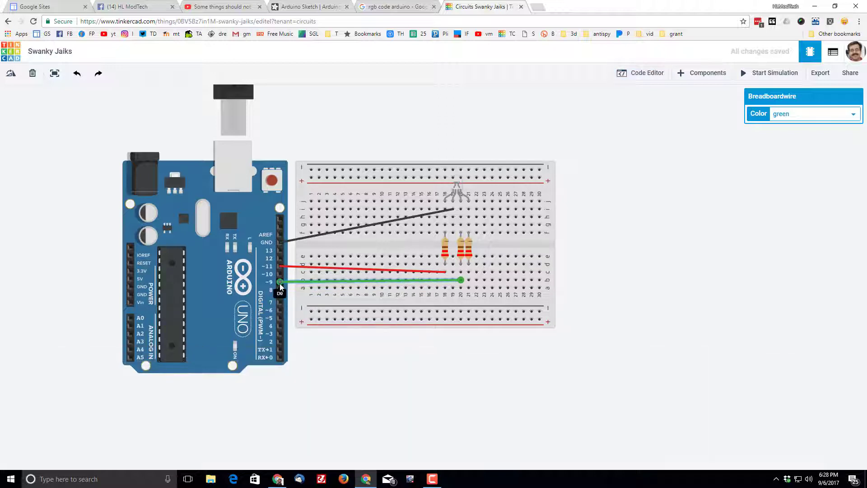
mouse_move(794, 116)
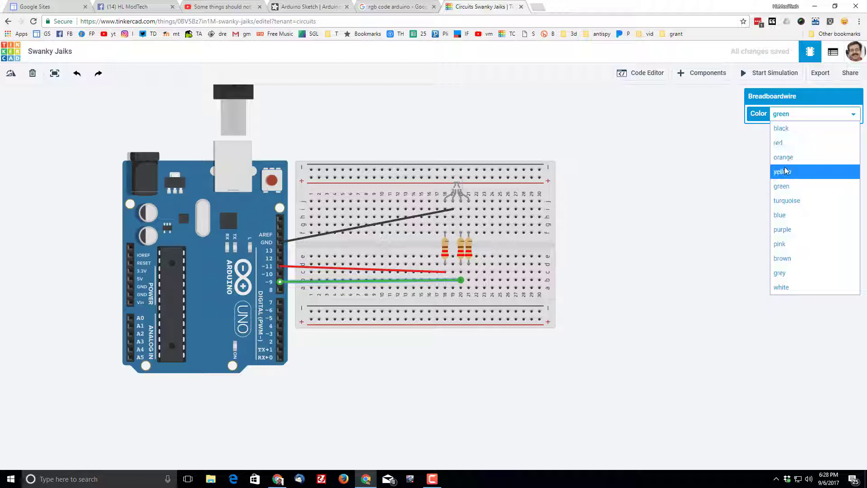
mouse_move(781, 215)
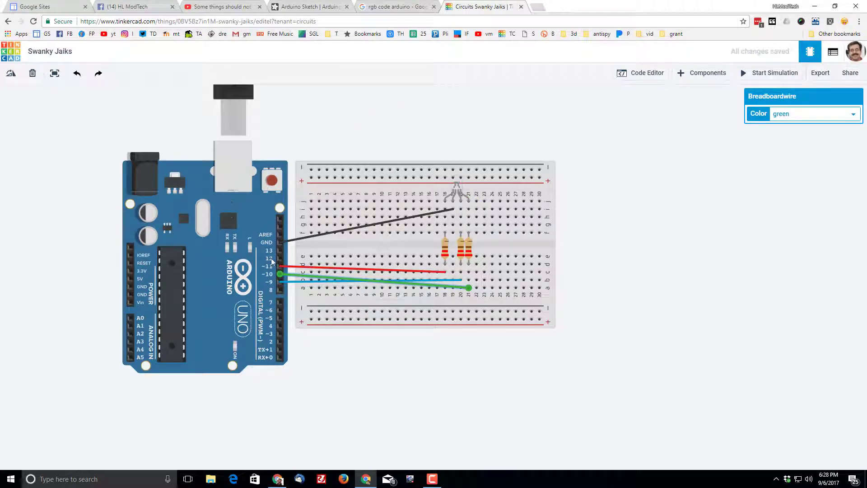
mouse_move(693, 140)
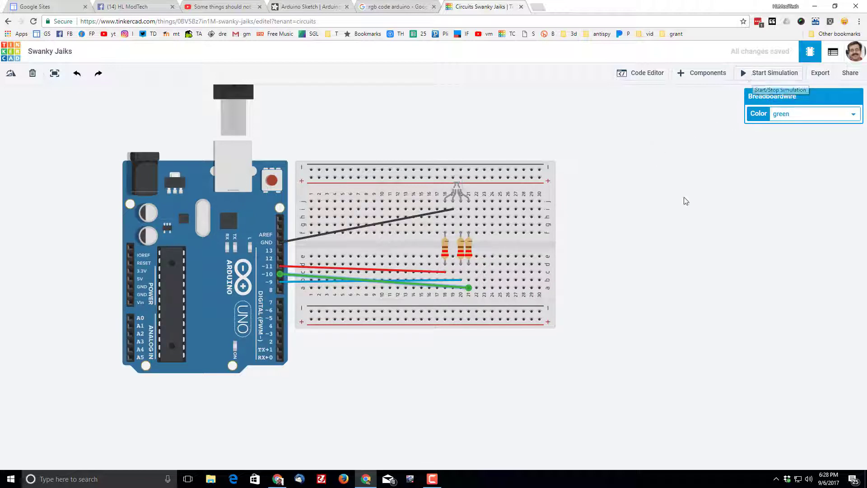
mouse_move(625, 229)
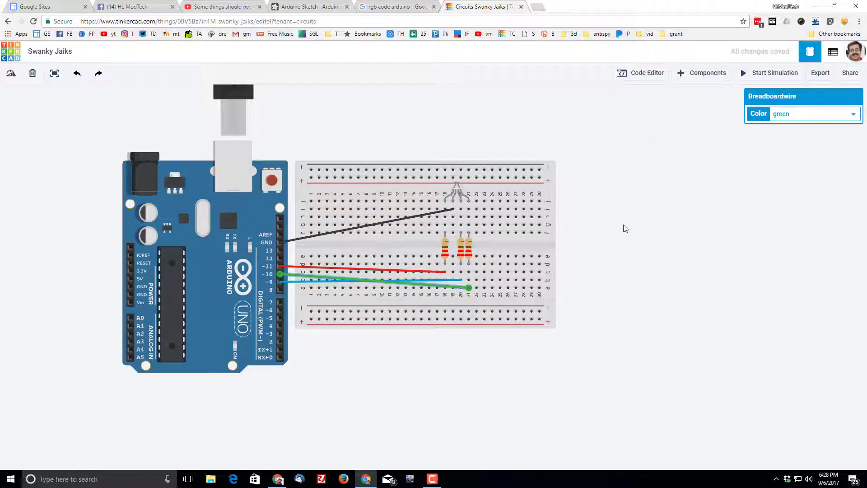
mouse_move(628, 213)
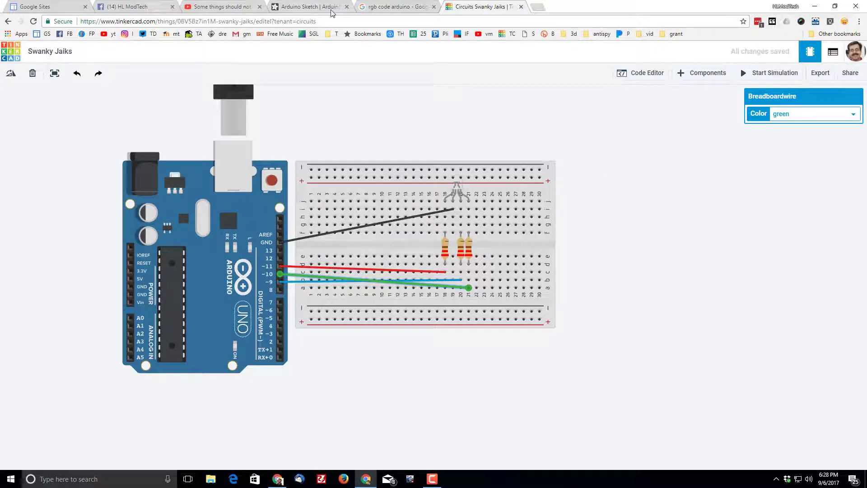
Compare the circuit with the Adafruit page and scroll to its pin-assignment walkthrough
click(310, 7)
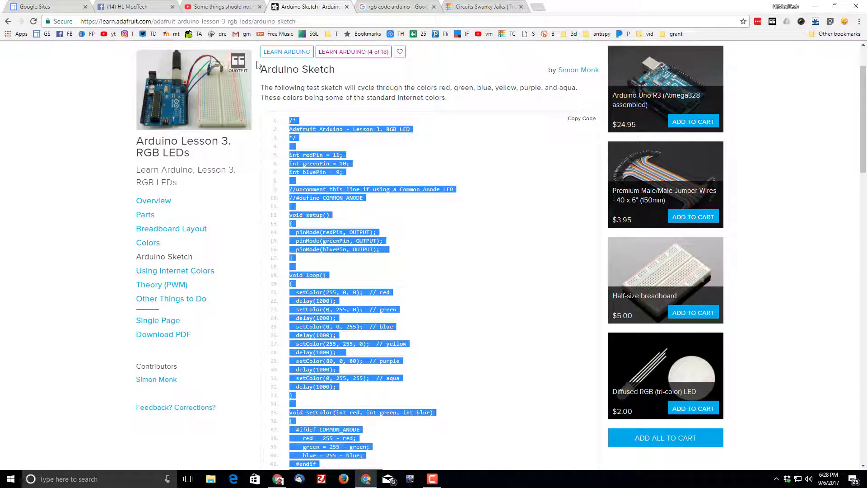
mouse_move(401, 7)
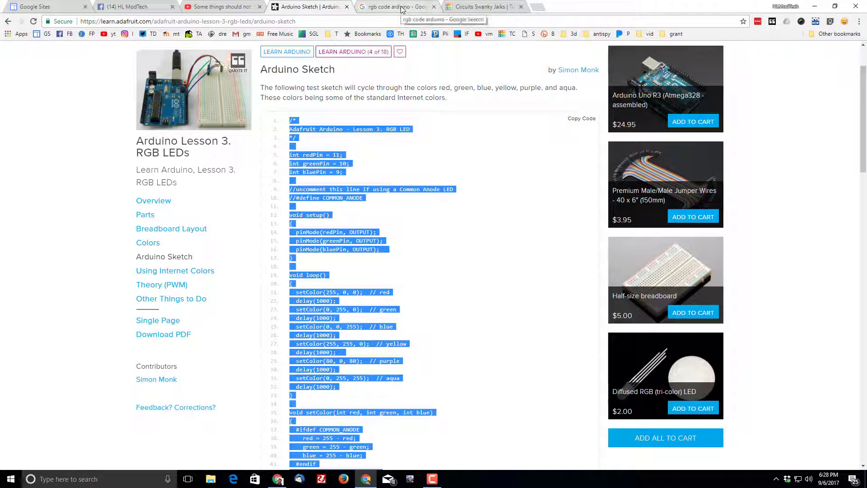
click(482, 6)
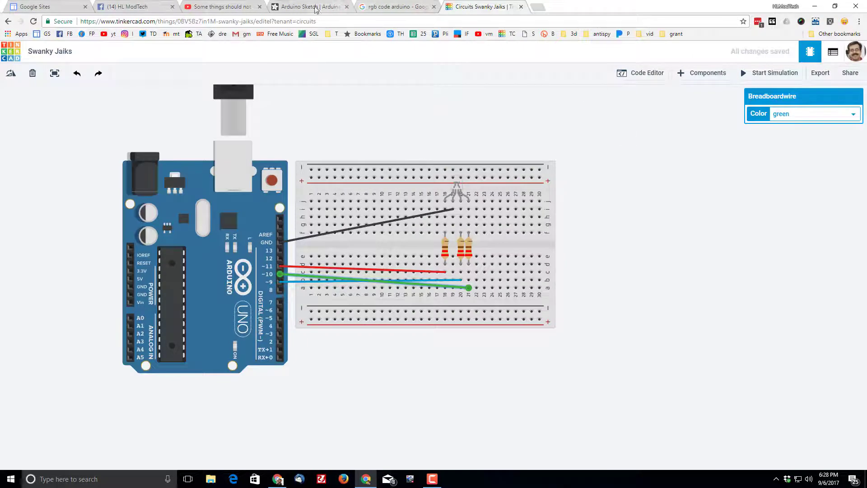
mouse_move(611, 289)
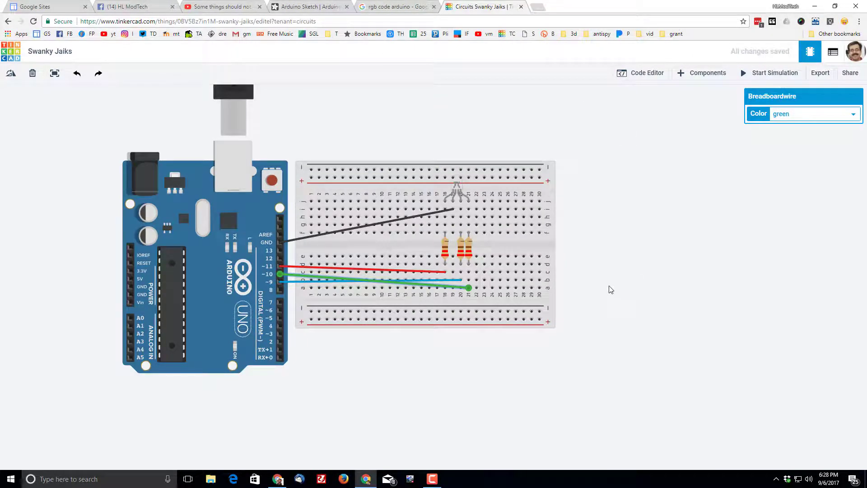
click(310, 7)
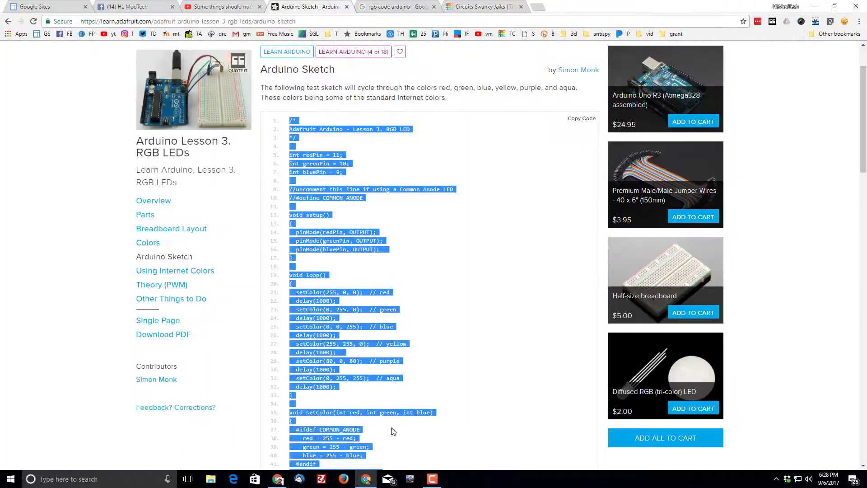
scroll(down, 3)
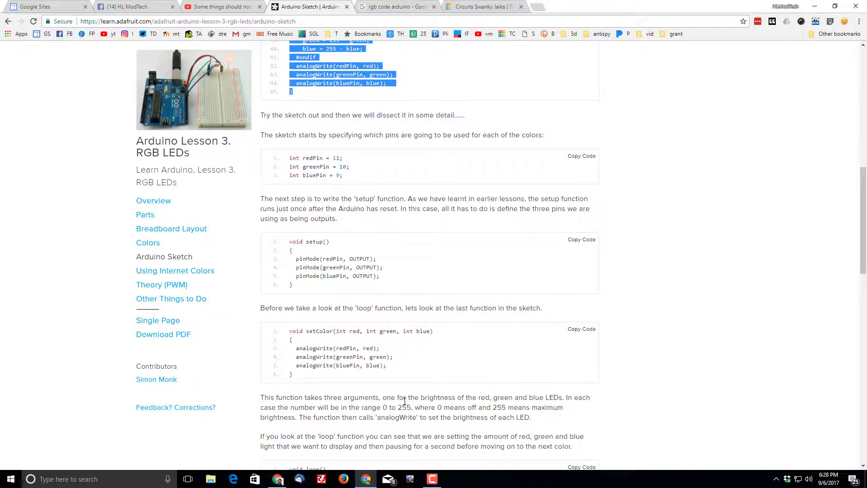